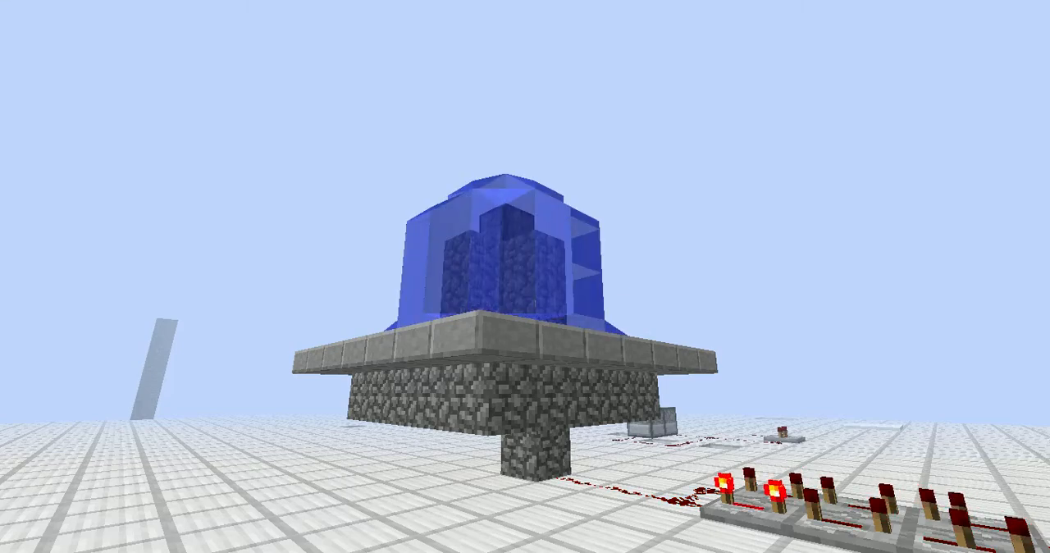
mouse_move(525, 276)
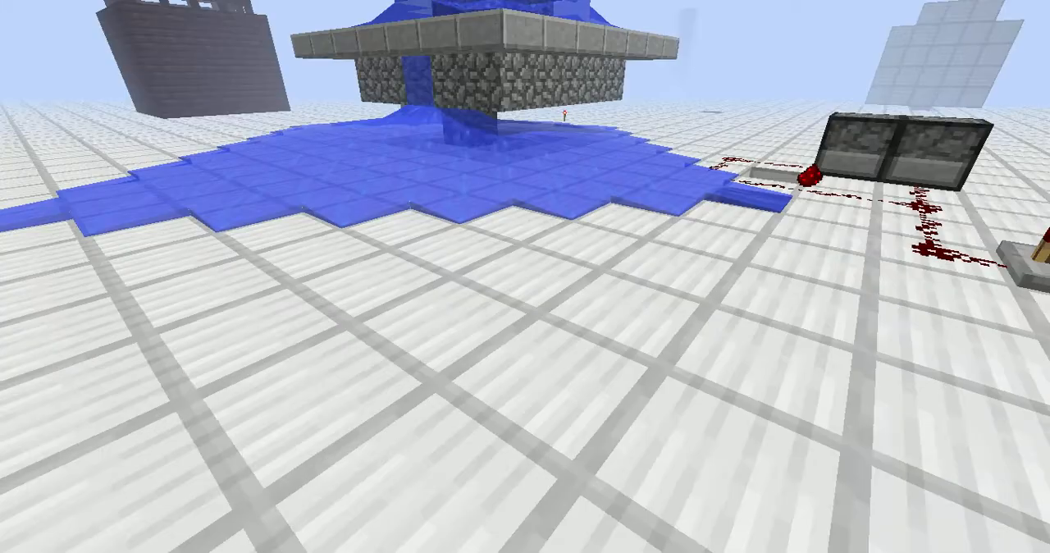
mouse_move(525, 276)
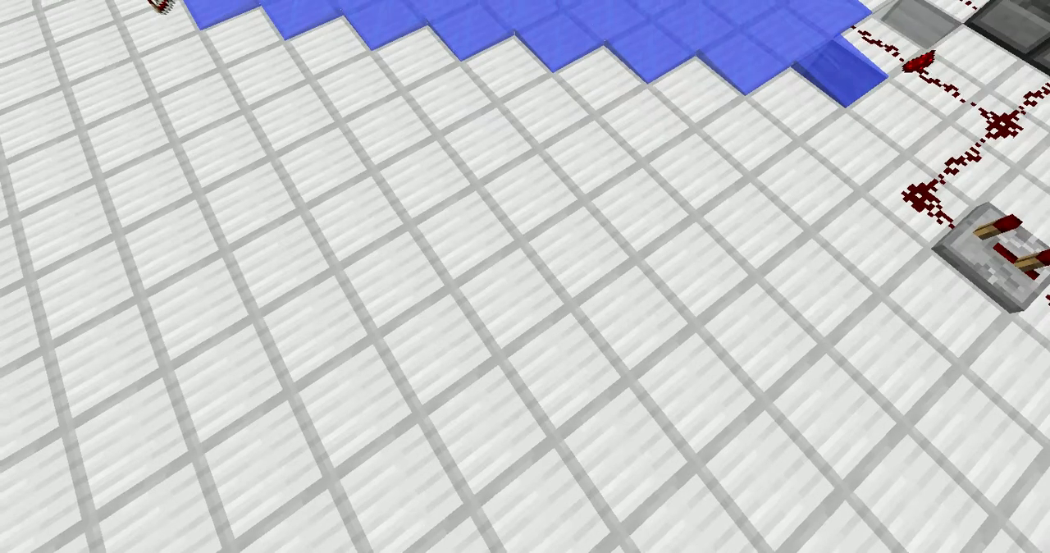